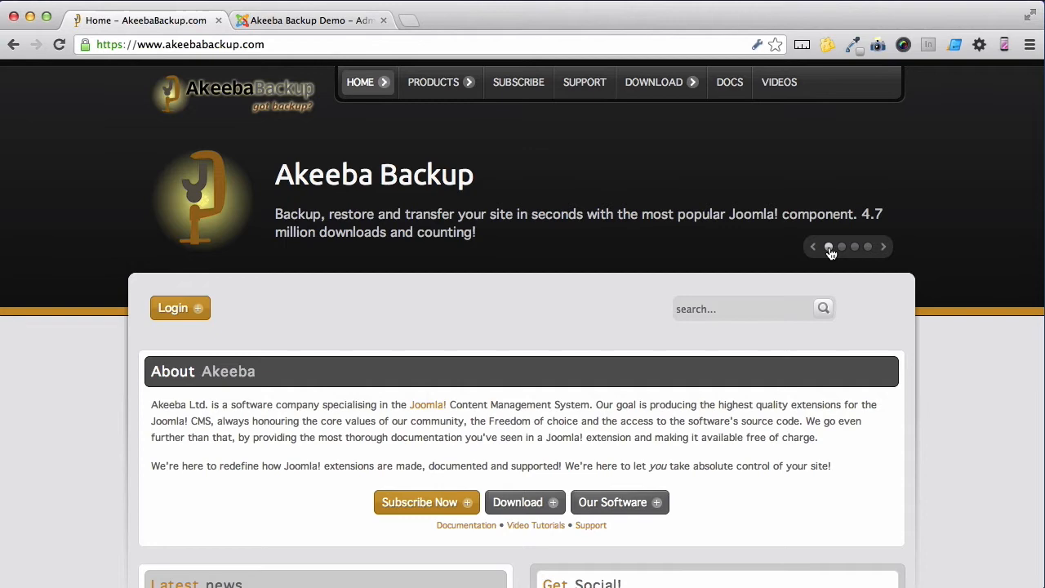
- Switch to the demo site's administrator tab showing the Akeeba Backup control panel
{"action": "left_click", "coordinate": [319, 21]}
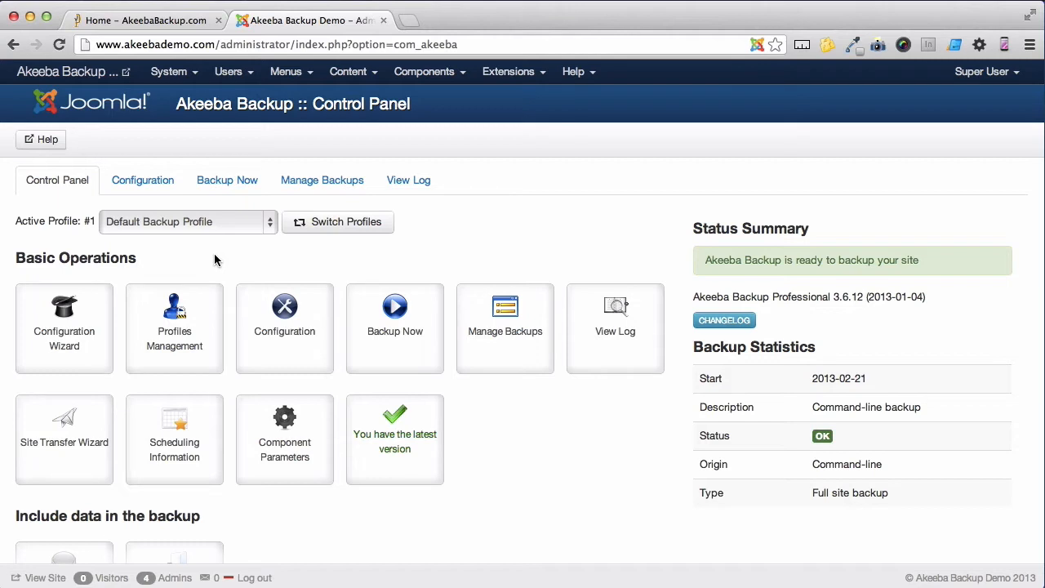
{"action": "mouse_move", "coordinate": [227, 248]}
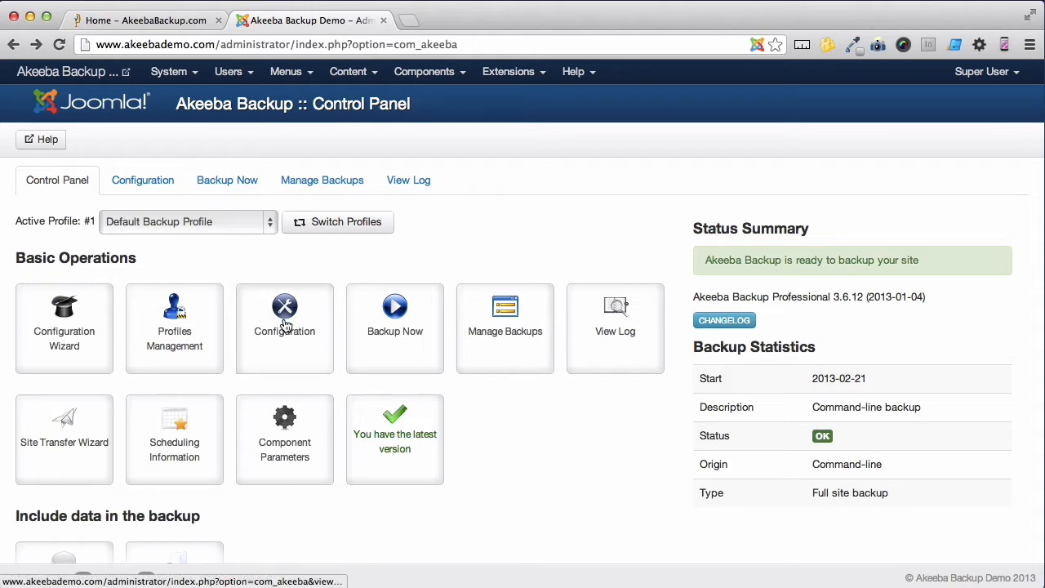
- Open the default profile's Configuration page and move down to Quota management
{"action": "left_click", "coordinate": [284, 323]}
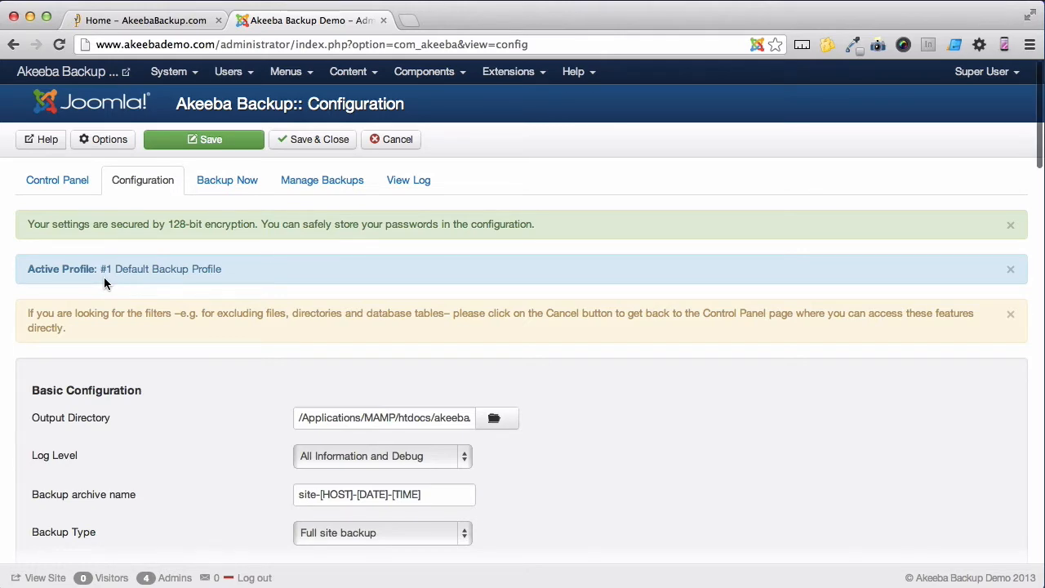
{"action": "scroll", "scroll_direction": "down", "scroll_amount": 3}
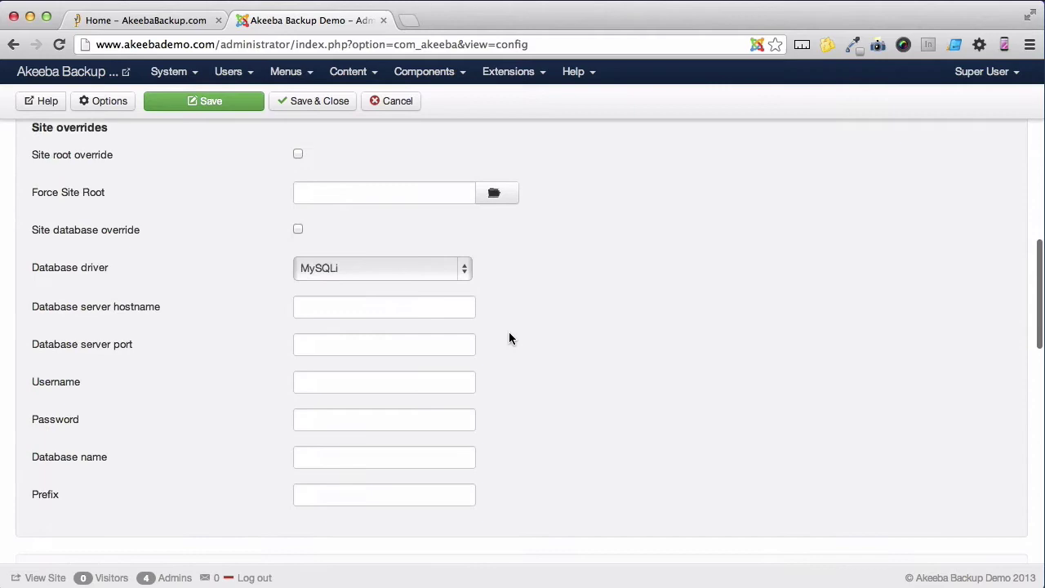
{"action": "scroll", "scroll_direction": "down", "scroll_amount": 3}
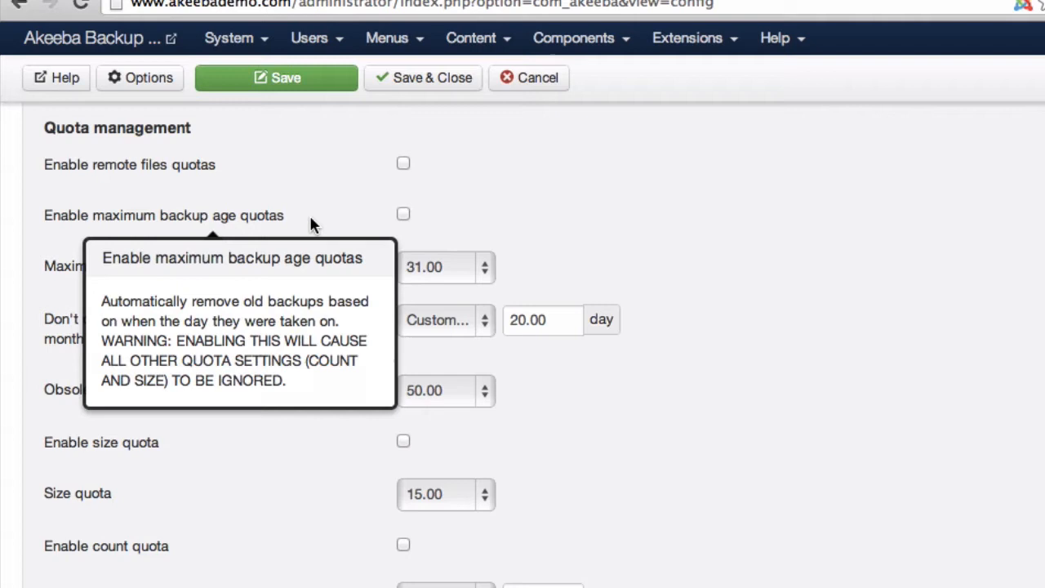
{"action": "mouse_move", "coordinate": [636, 244]}
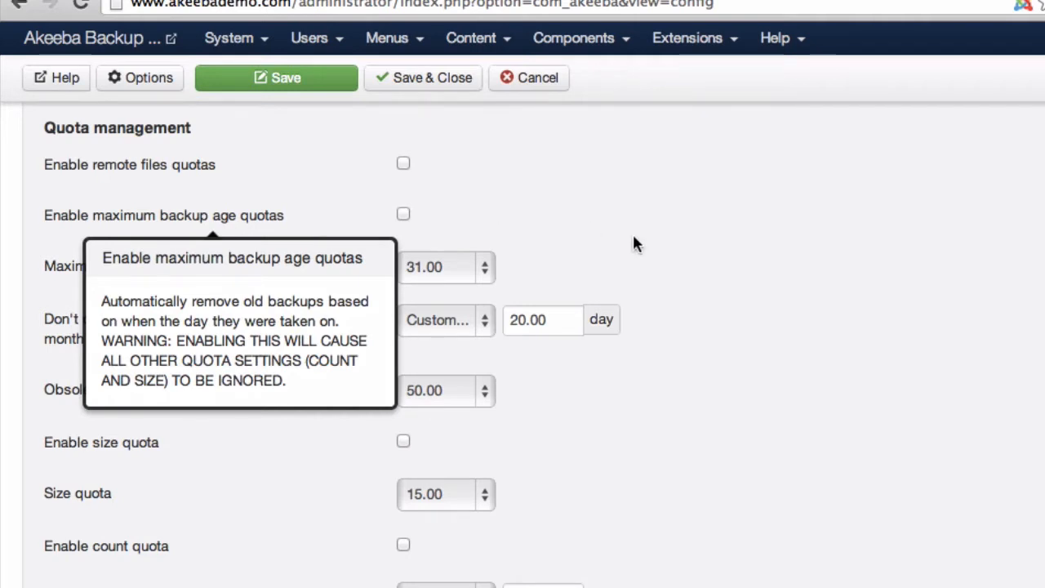
{"action": "mouse_move", "coordinate": [407, 222]}
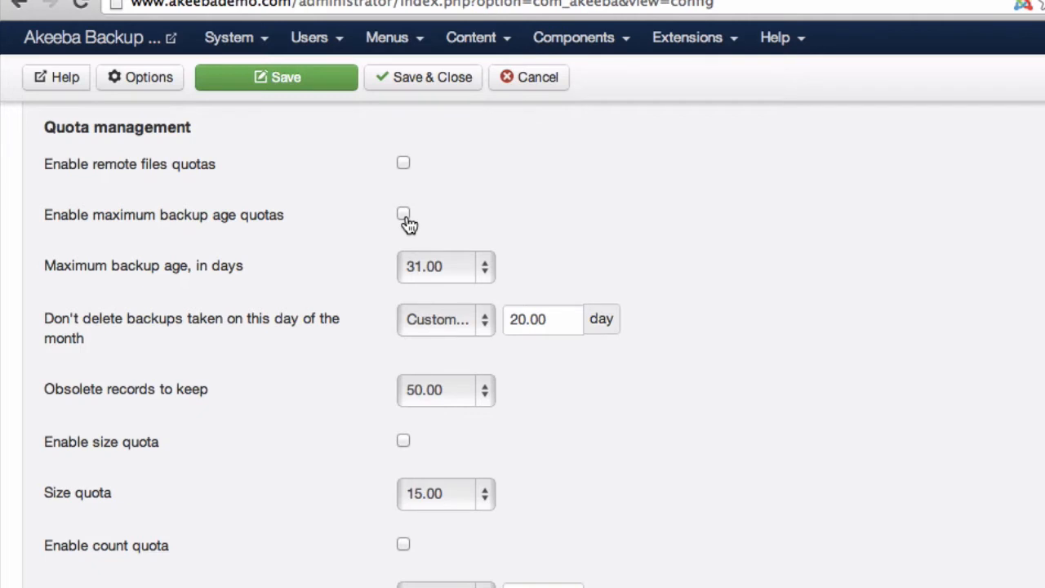
- Enable maximum backup age quotas, keeping age 31 days and don't-delete day 20
{"action": "left_click", "coordinate": [402, 213]}
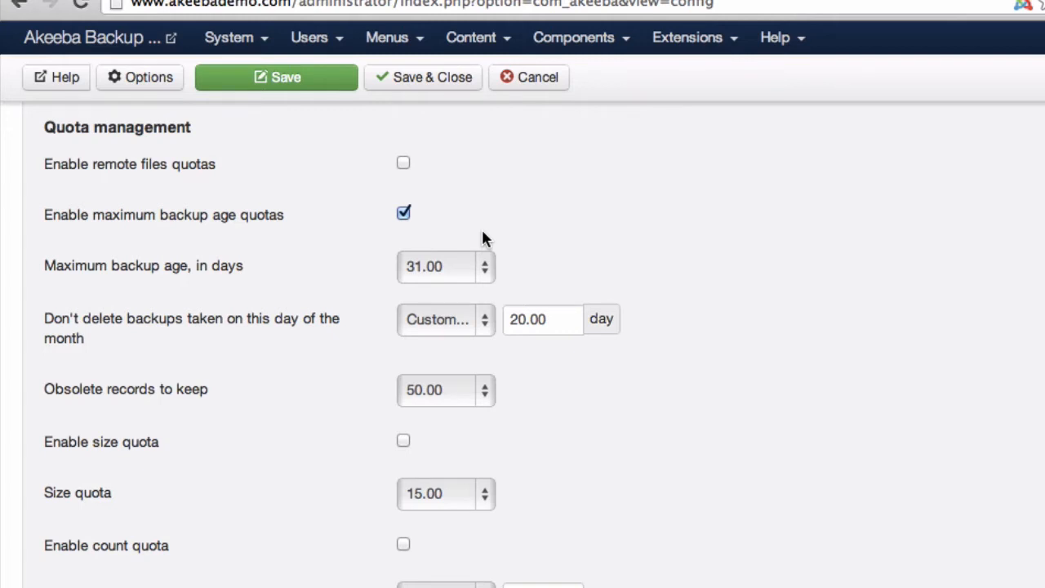
{"action": "mouse_move", "coordinate": [484, 275]}
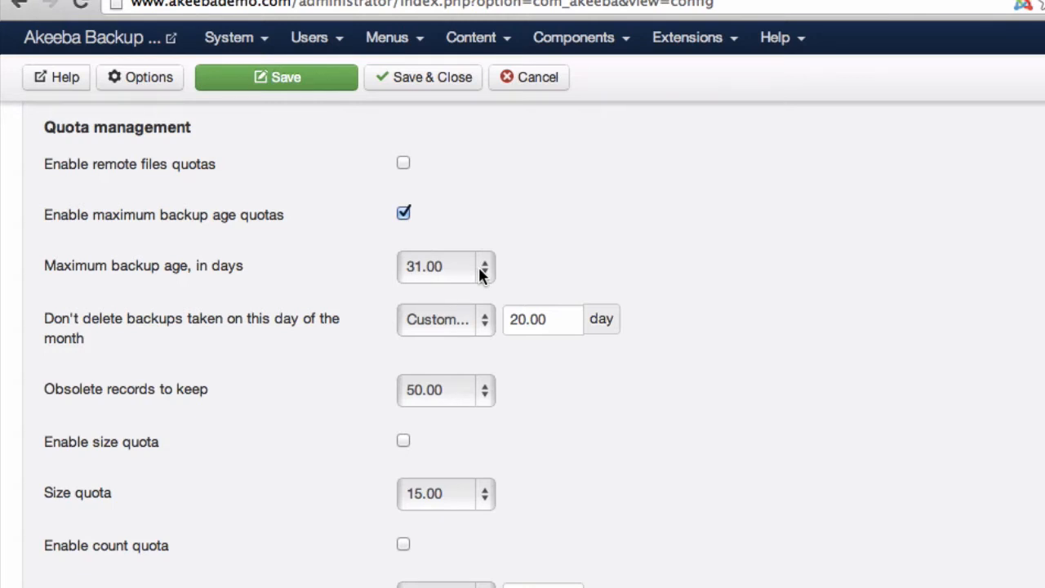
{"action": "mouse_move", "coordinate": [481, 281]}
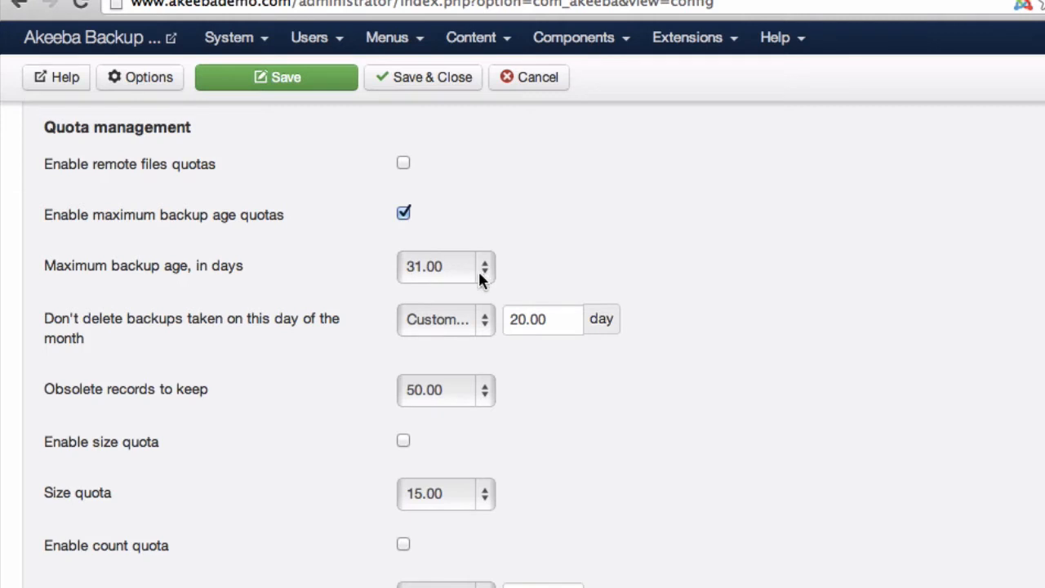
{"action": "mouse_move", "coordinate": [475, 325]}
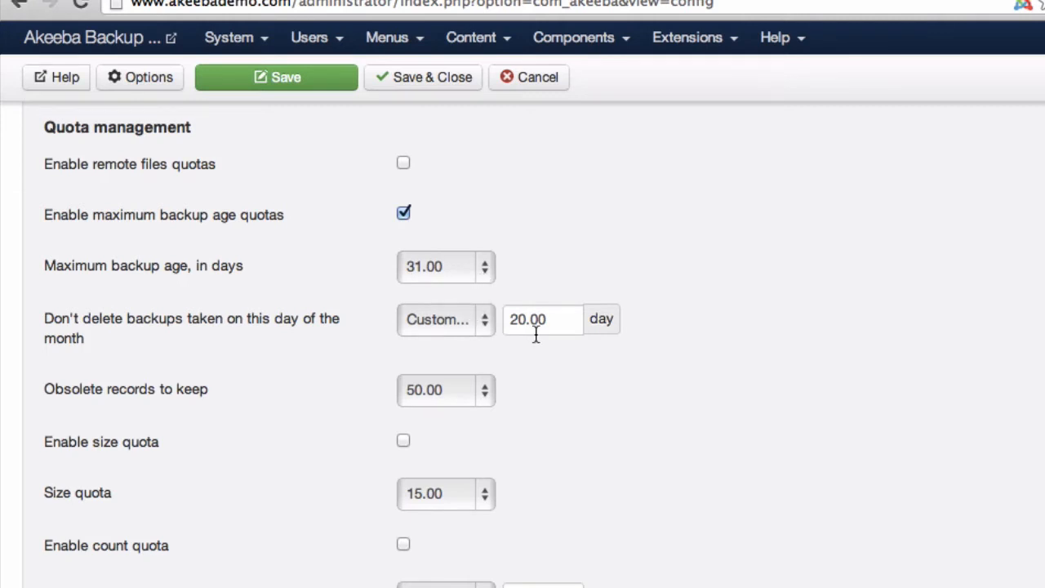
{"action": "mouse_move", "coordinate": [598, 402]}
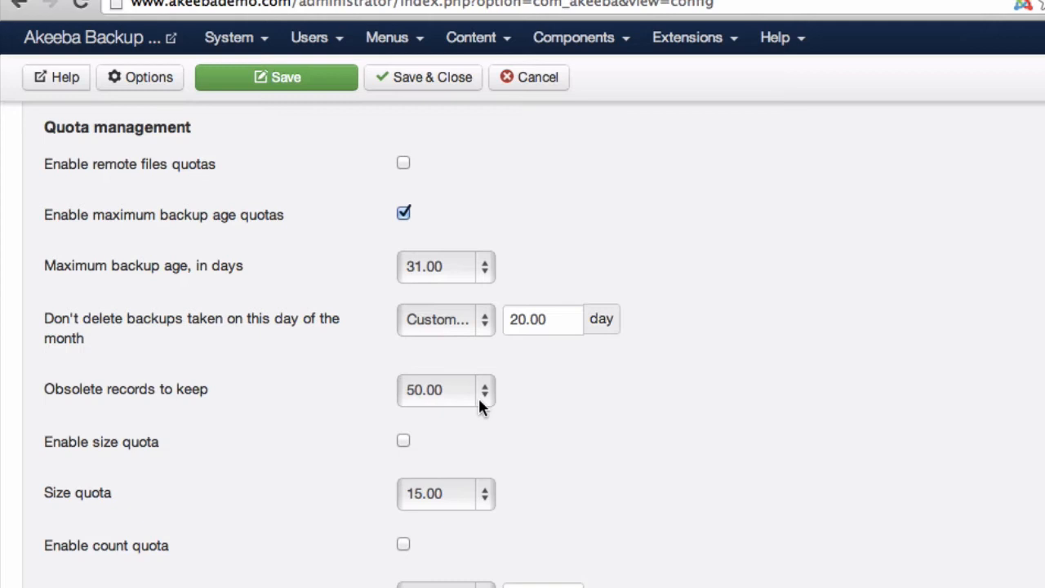
- Disable the age quota and enable the size quota, leaving its value at 15.00
{"action": "left_click", "coordinate": [401, 213]}
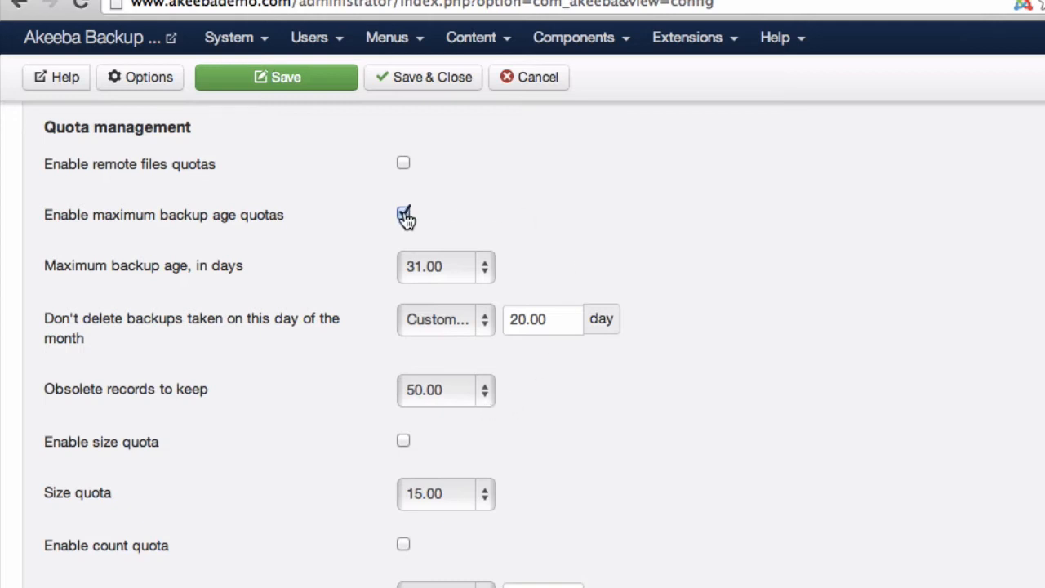
{"action": "left_click", "coordinate": [401, 213]}
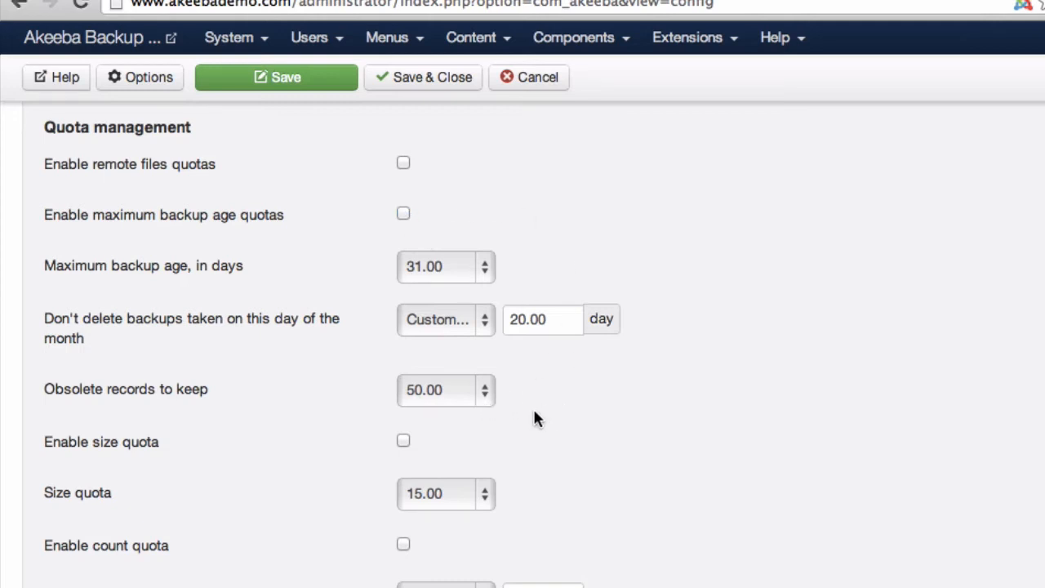
{"action": "mouse_move", "coordinate": [402, 441]}
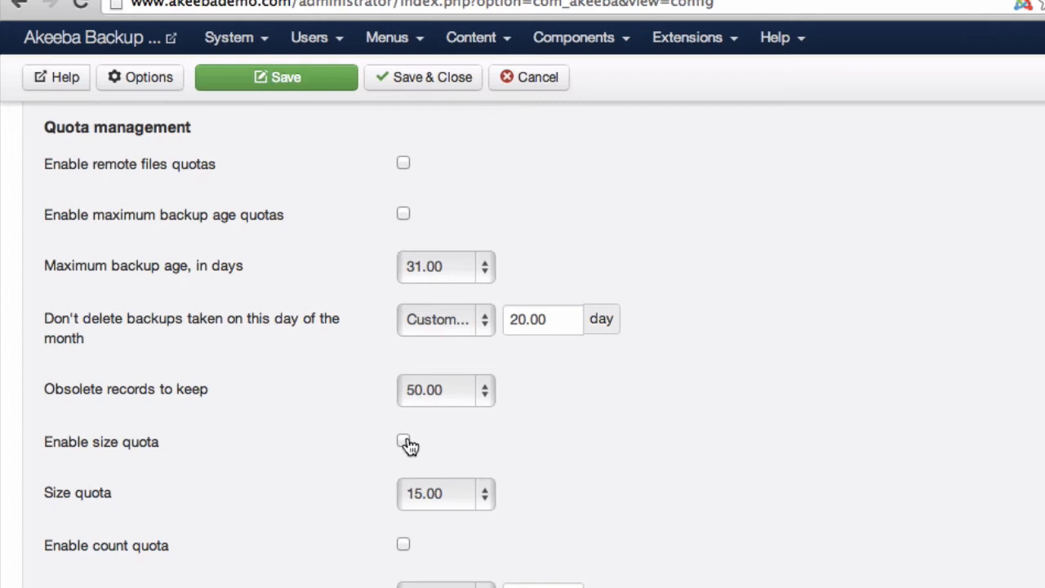
{"action": "left_click", "coordinate": [401, 441]}
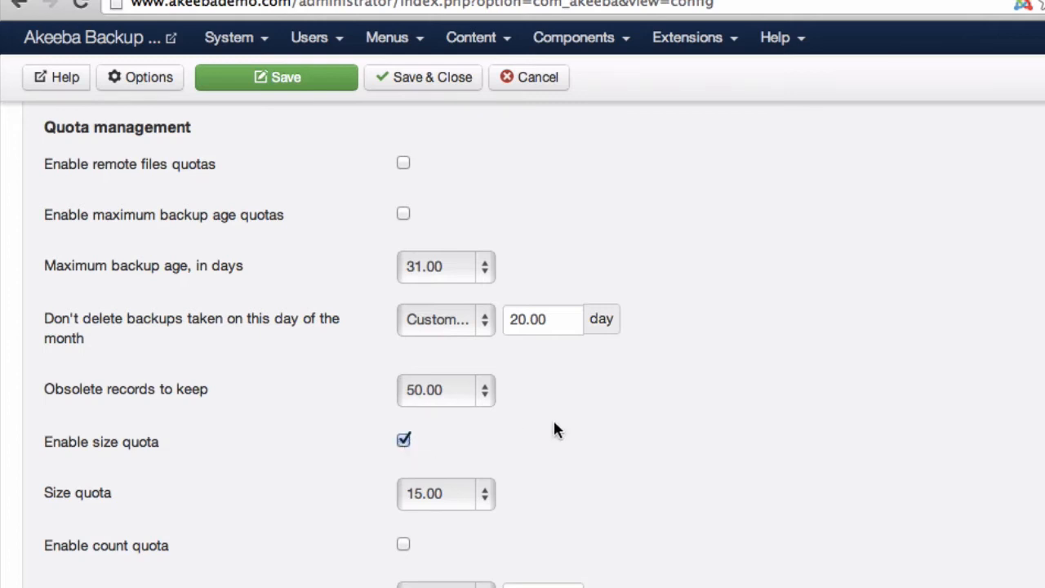
{"action": "scroll", "scroll_direction": "down", "scroll_amount": 3}
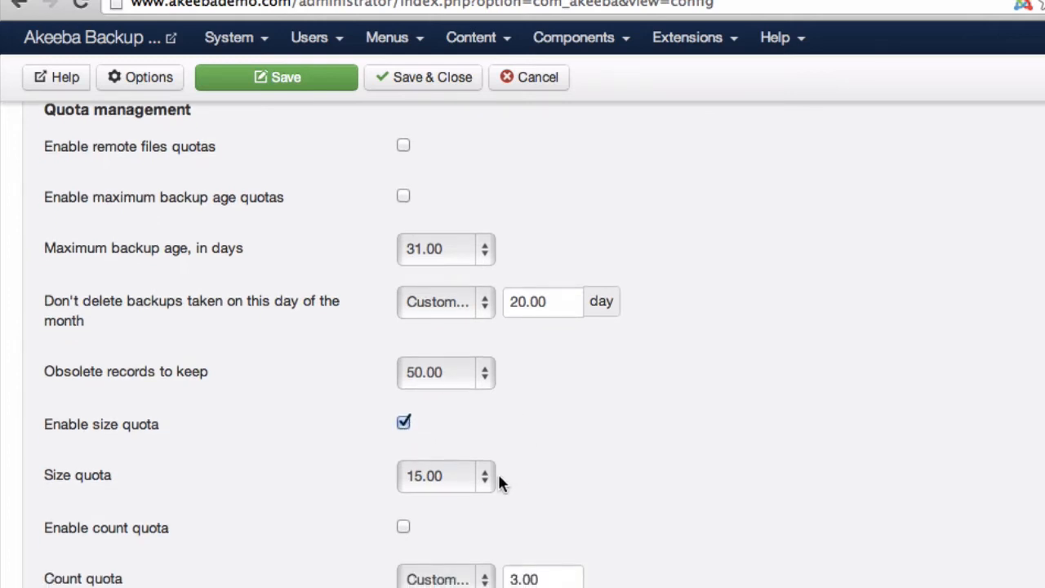
{"action": "left_click", "coordinate": [444, 477]}
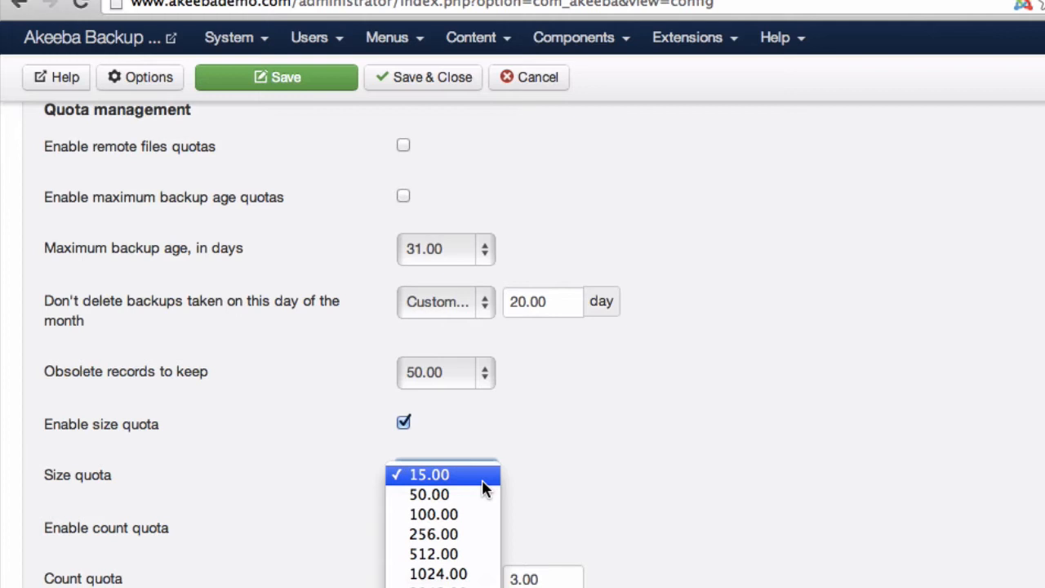
{"action": "mouse_move", "coordinate": [477, 536]}
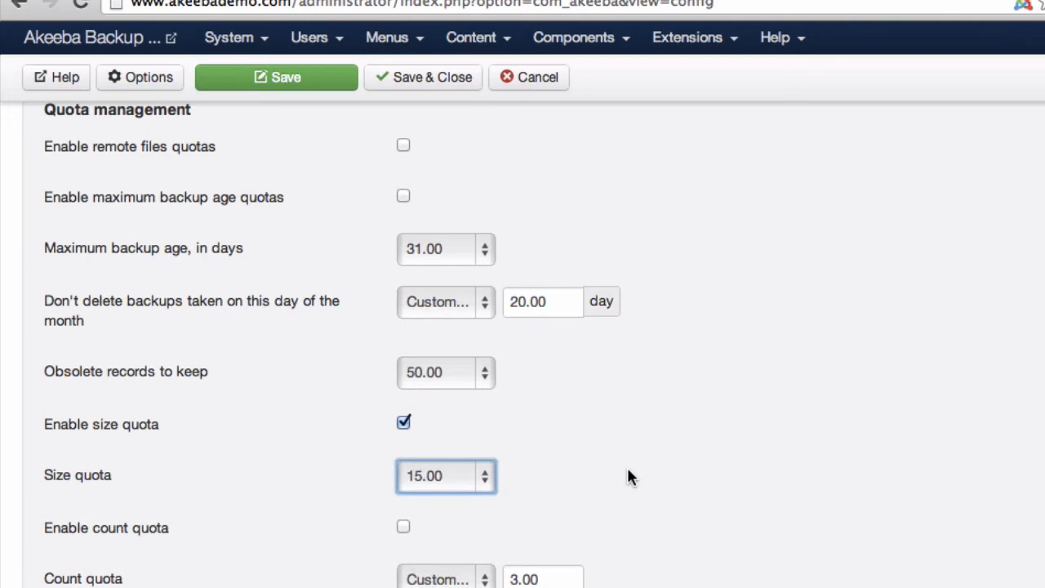
- Disable the size quota and enable the count quota, keeping Custom count 3.00
{"action": "left_click", "coordinate": [402, 421]}
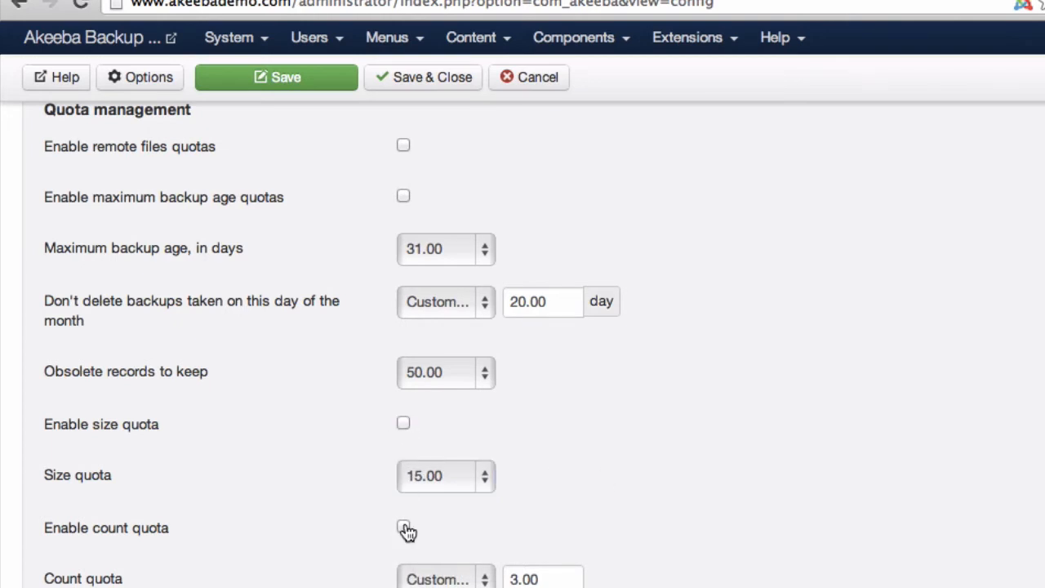
{"action": "left_click", "coordinate": [402, 529]}
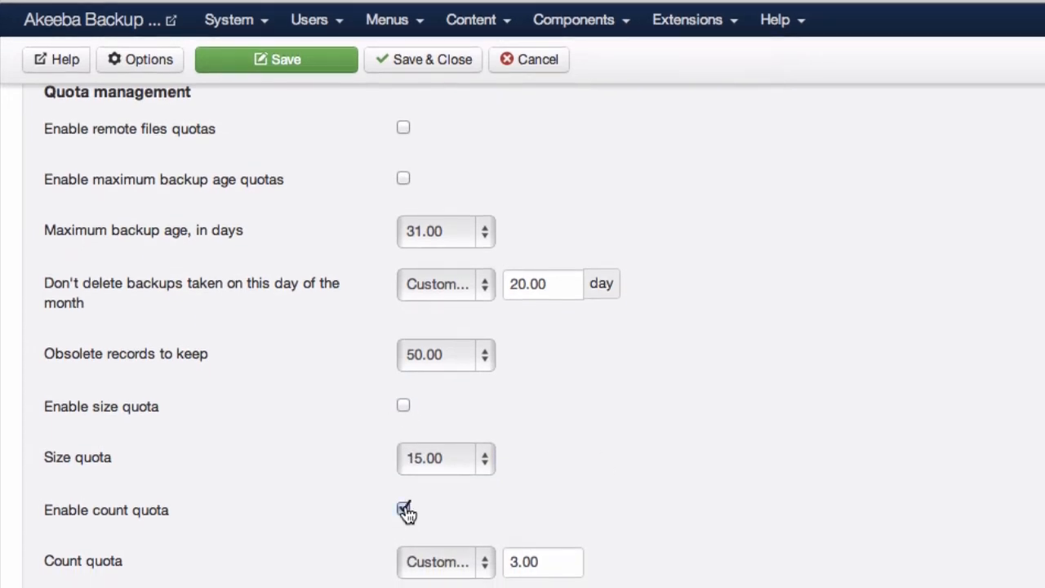
{"action": "left_click", "coordinate": [402, 510]}
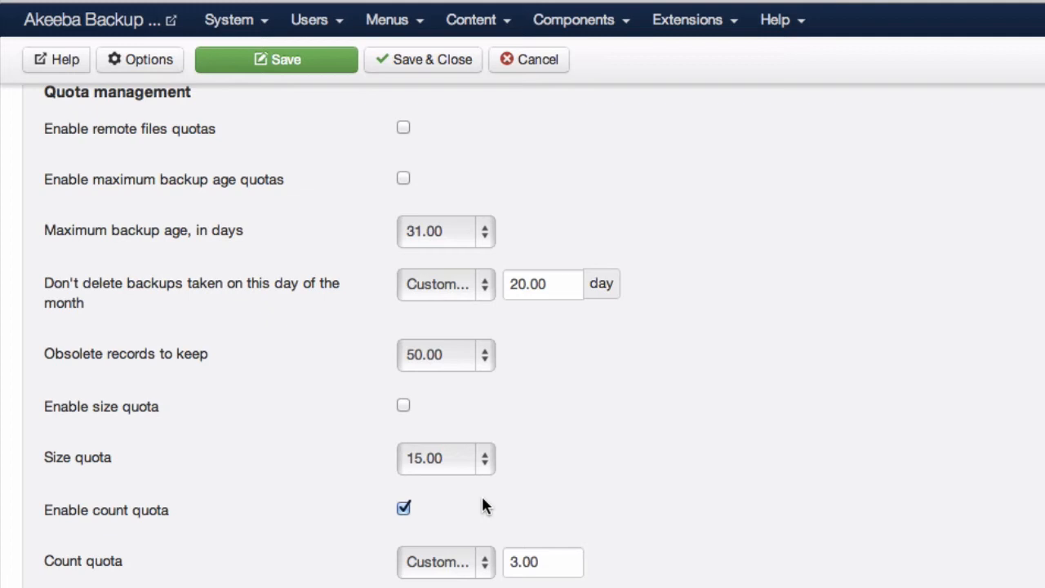
{"action": "mouse_move", "coordinate": [488, 561]}
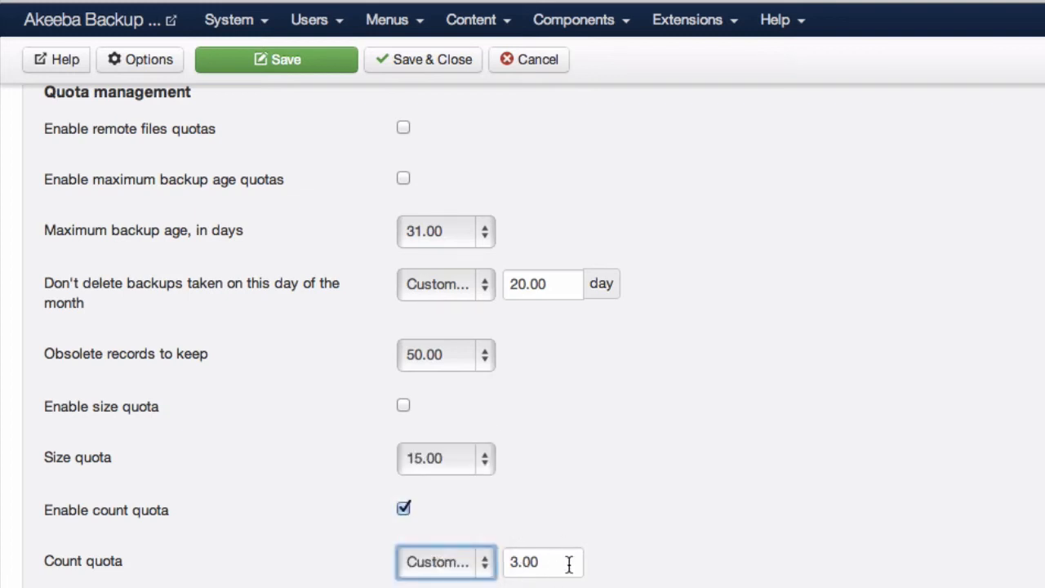
{"action": "mouse_move", "coordinate": [601, 522]}
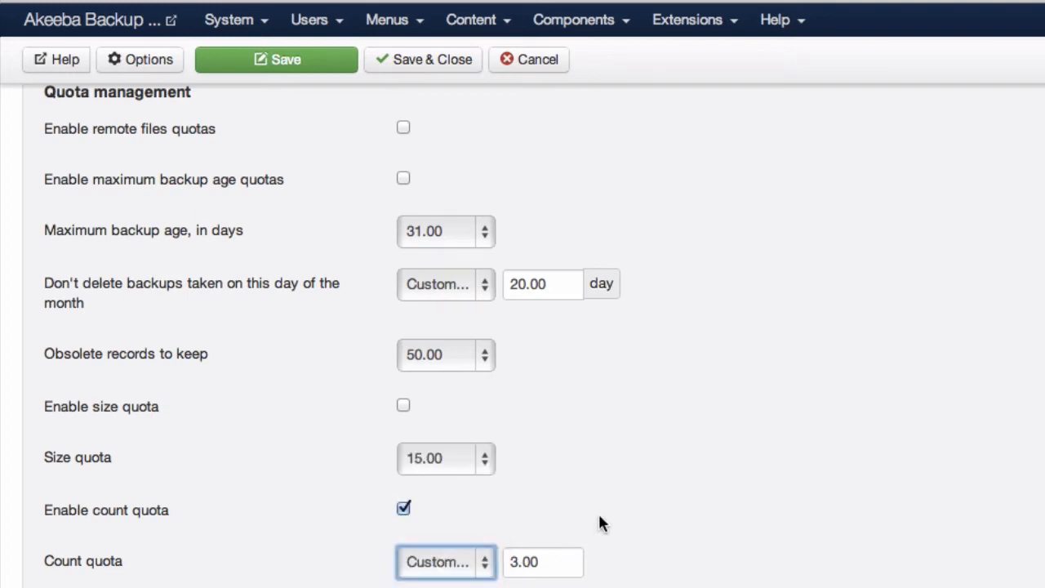
{"action": "mouse_move", "coordinate": [650, 314]}
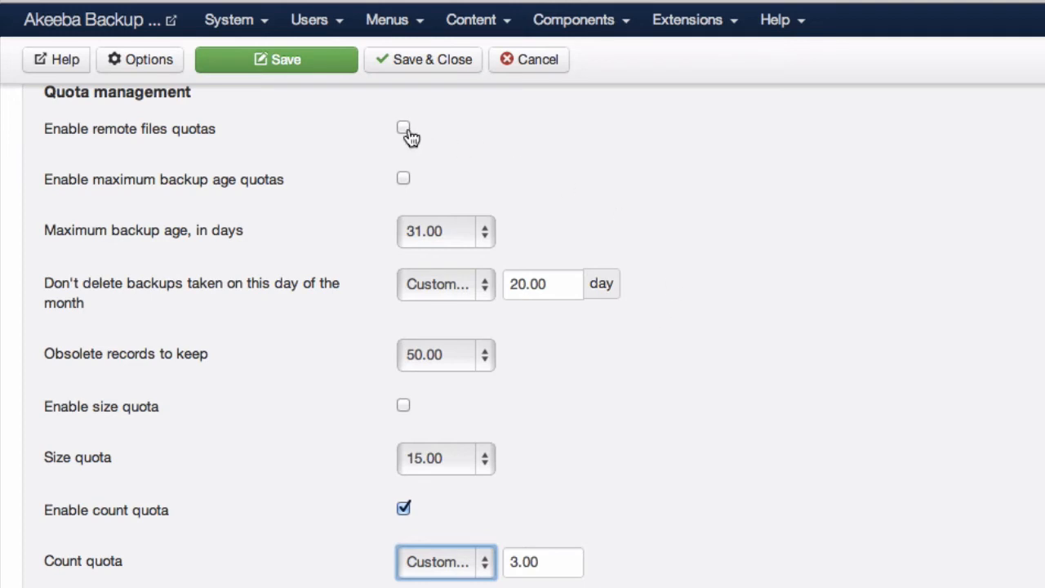
- Enable remote files quotas and the age quota (31 days, keep 20th), then go to Manage Backups
{"action": "left_click", "coordinate": [402, 129]}
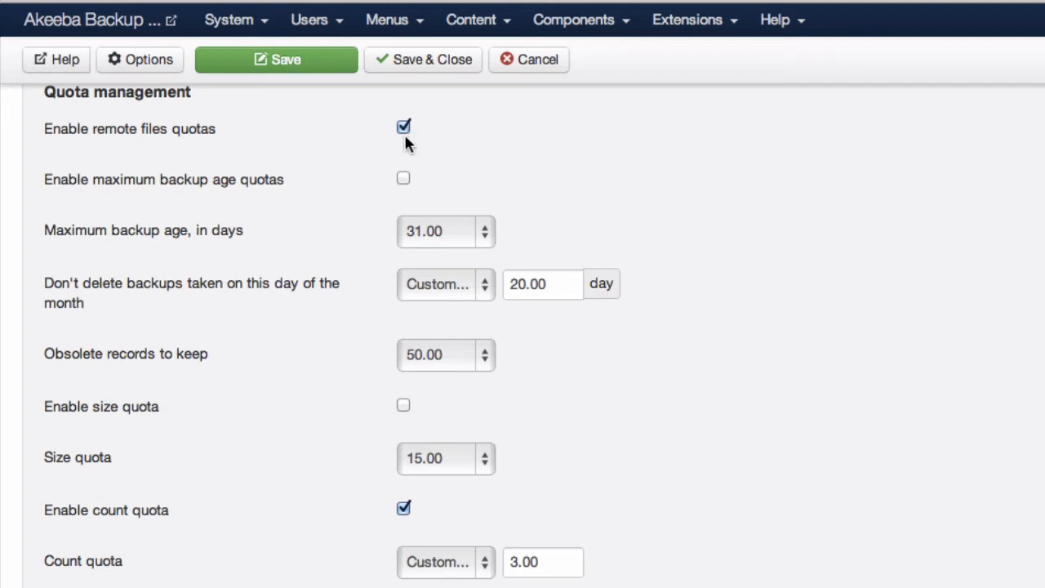
{"action": "mouse_move", "coordinate": [421, 213]}
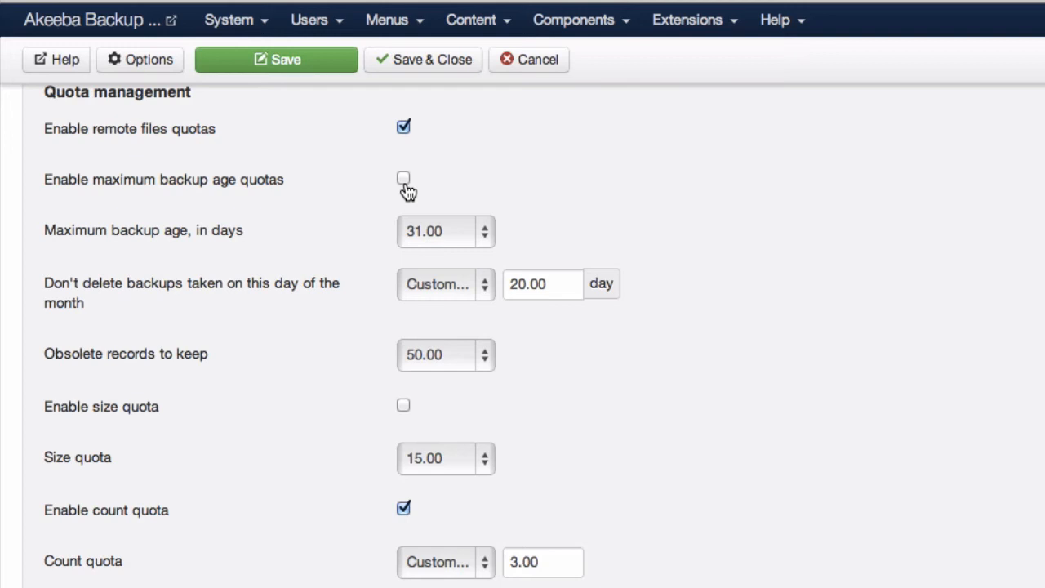
{"action": "left_click", "coordinate": [402, 178]}
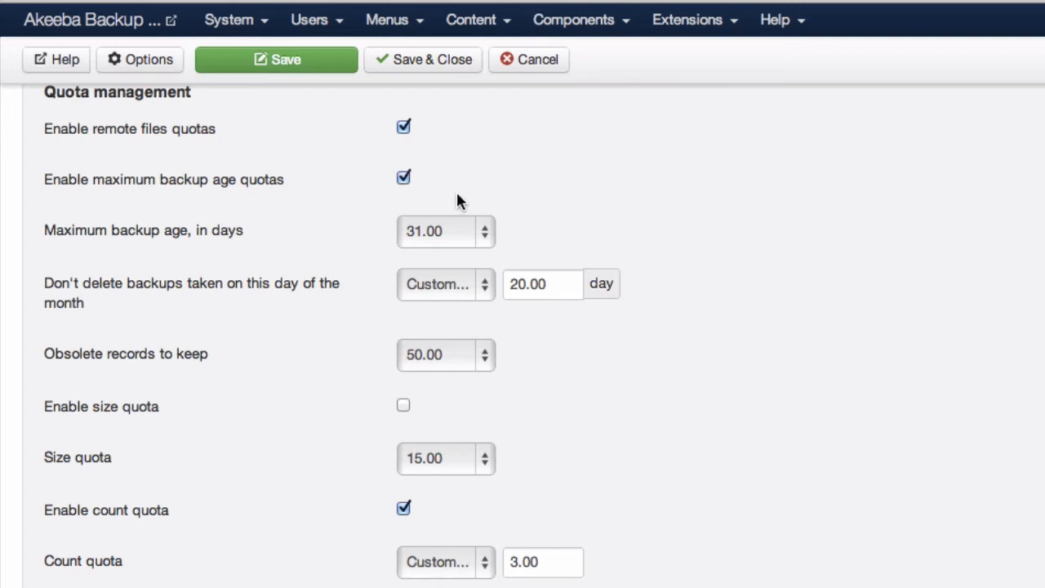
{"action": "mouse_move", "coordinate": [463, 222]}
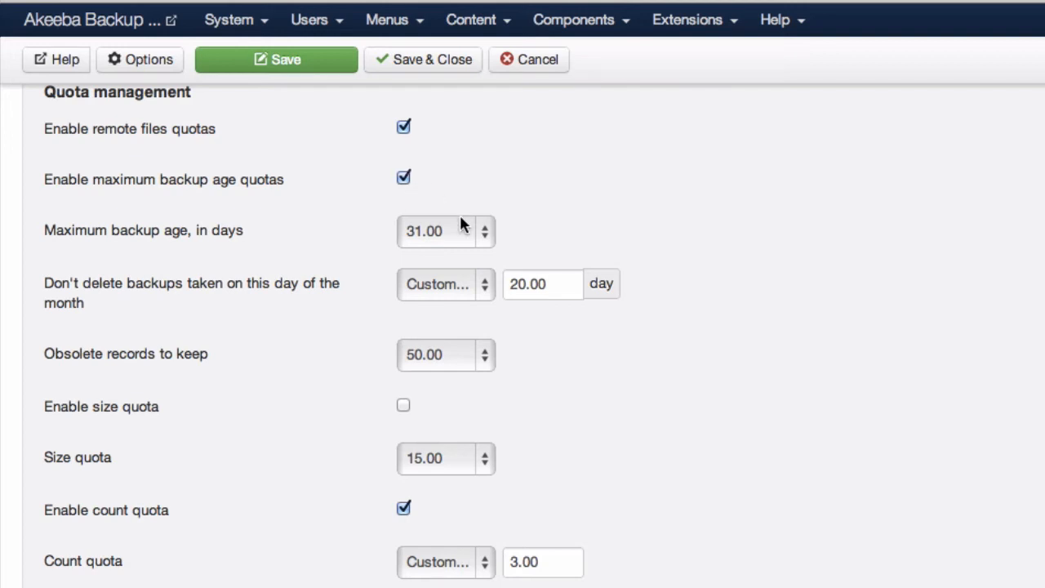
{"action": "mouse_move", "coordinate": [484, 264]}
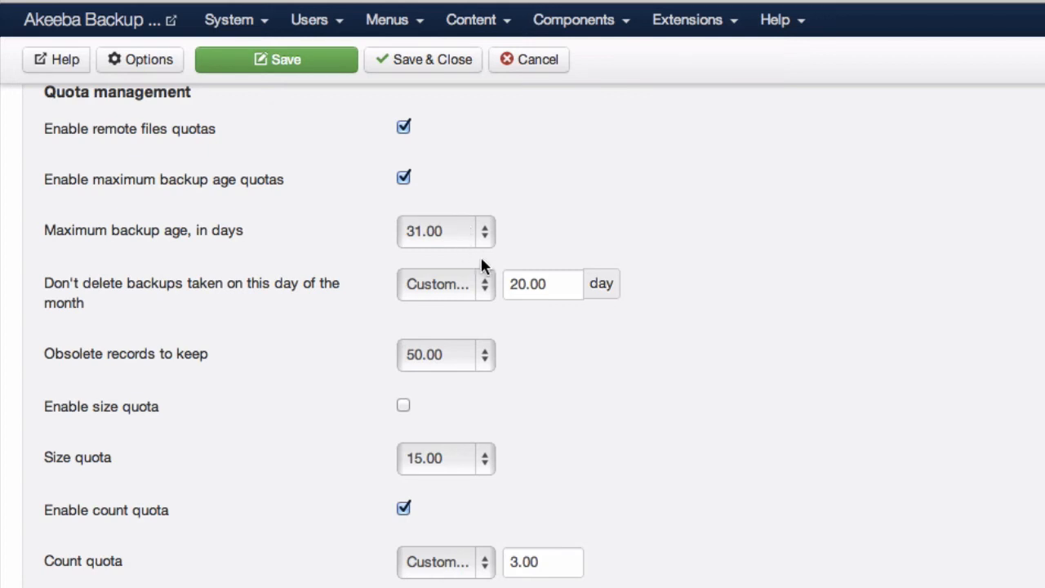
{"action": "mouse_move", "coordinate": [497, 297]}
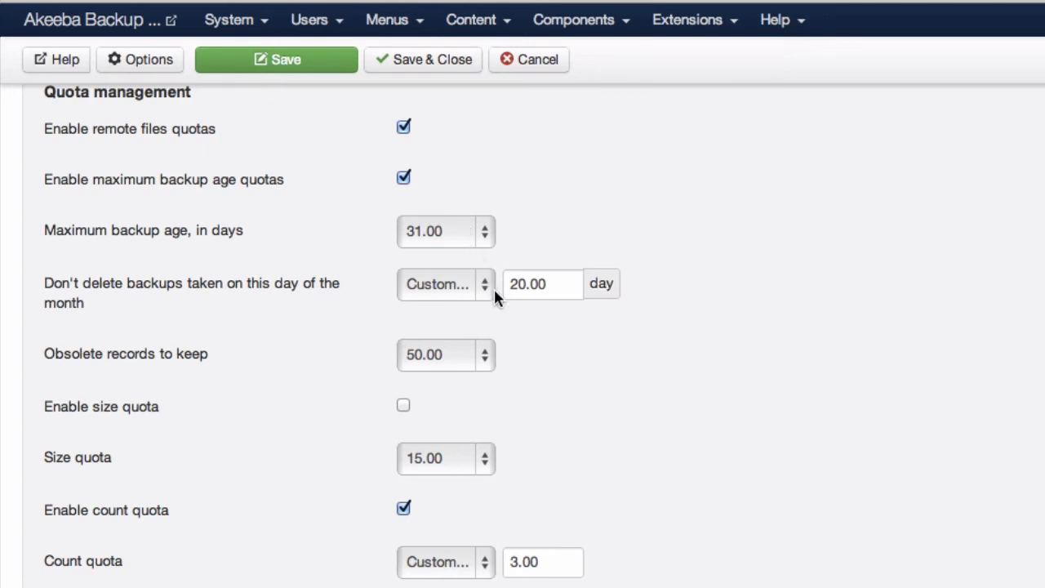
{"action": "left_click", "coordinate": [542, 284]}
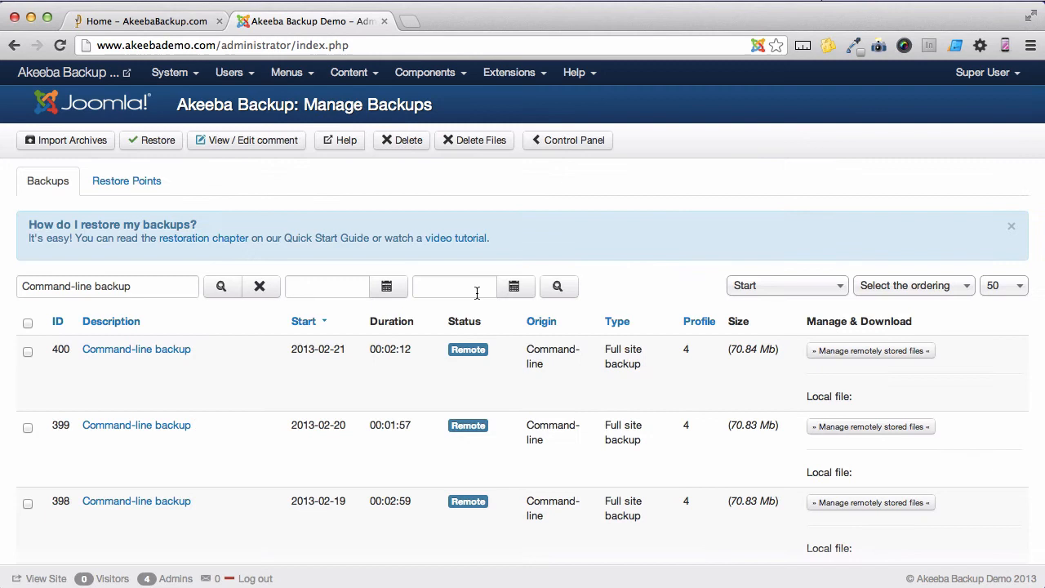
{"action": "mouse_move", "coordinate": [397, 375]}
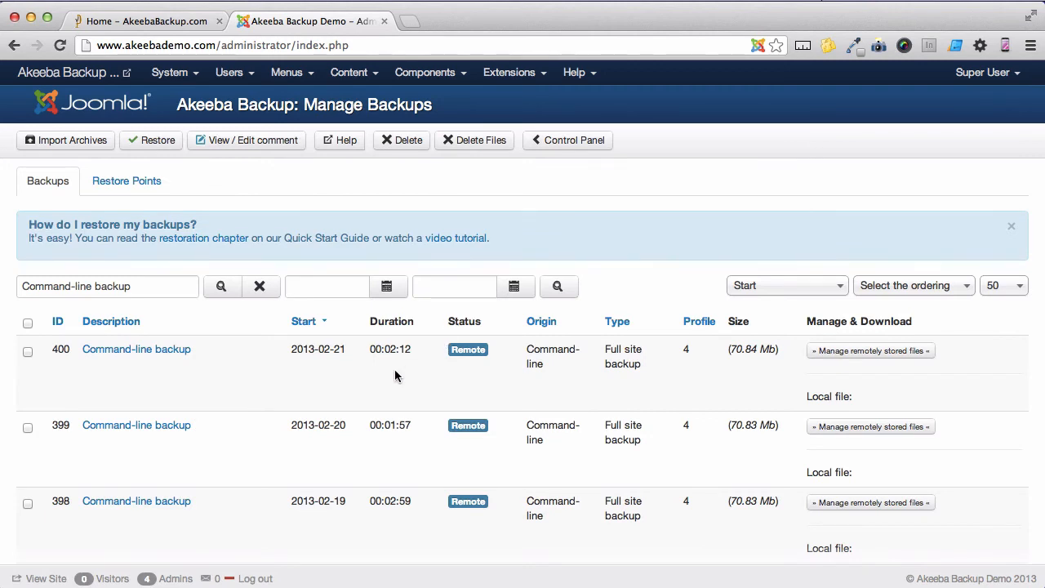
{"action": "mouse_move", "coordinate": [436, 378]}
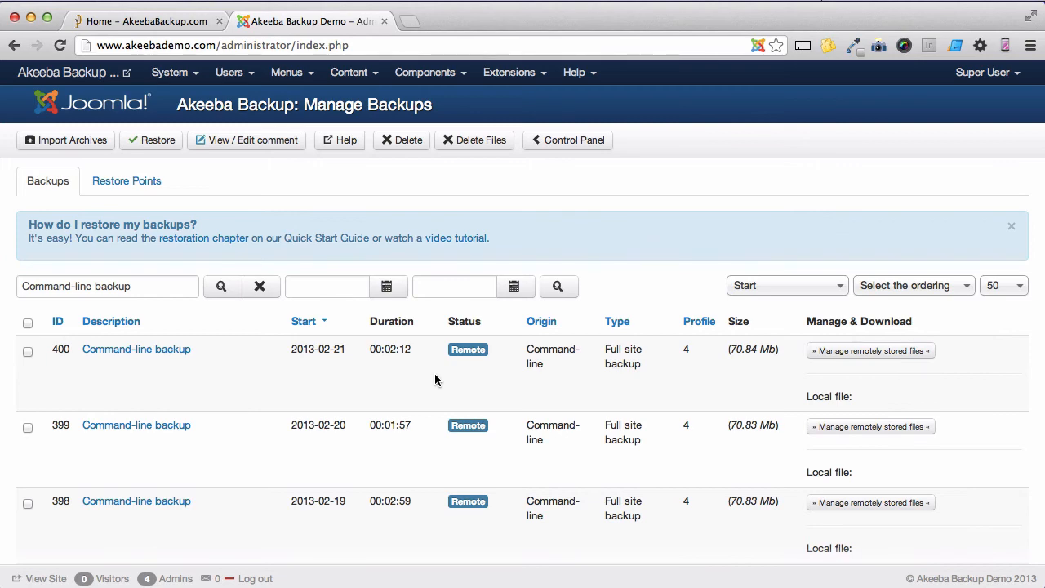
{"action": "mouse_move", "coordinate": [464, 369]}
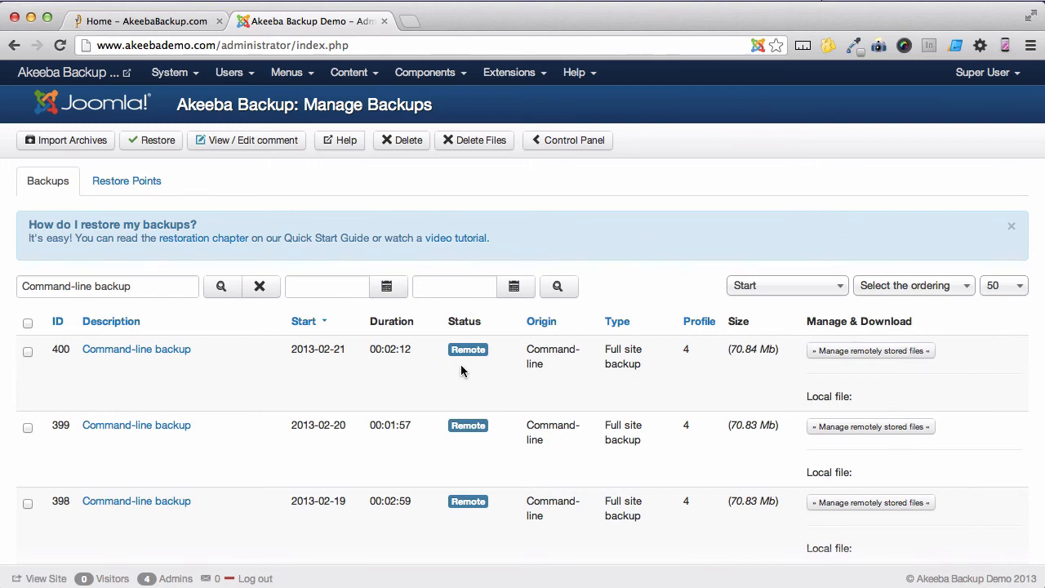
- Scroll down the Manage Backups list to the older command-line backups marked Obsolete
{"action": "scroll", "scroll_direction": "down", "scroll_amount": 3}
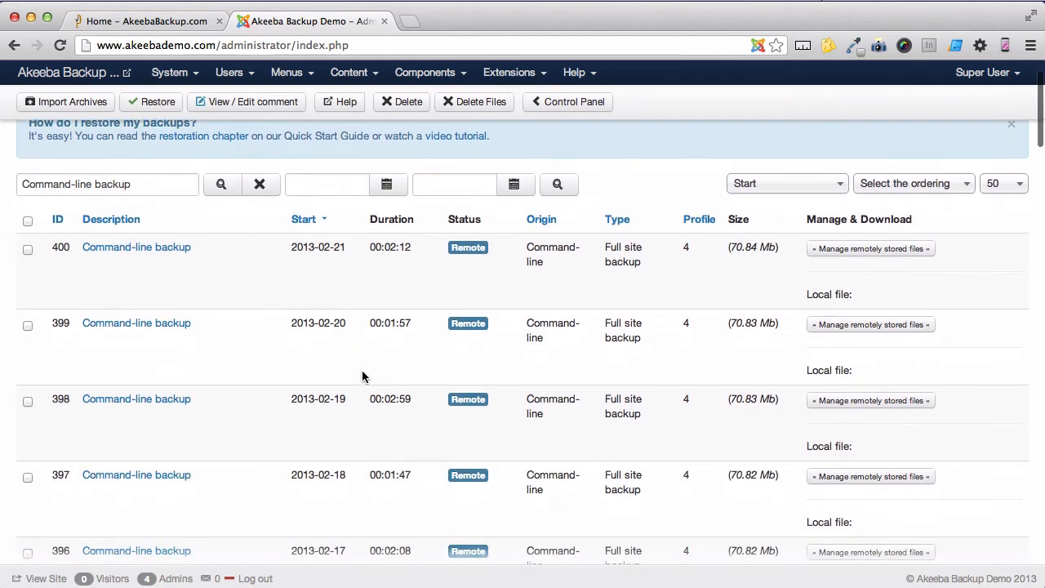
{"action": "scroll", "scroll_direction": "down", "scroll_amount": 3}
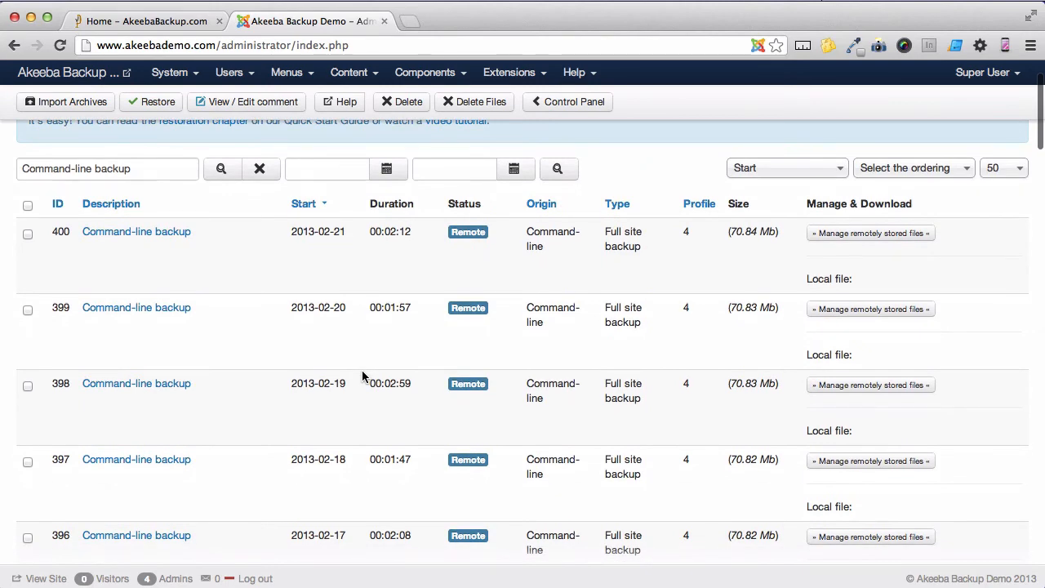
{"action": "scroll", "scroll_direction": "down", "scroll_amount": 3}
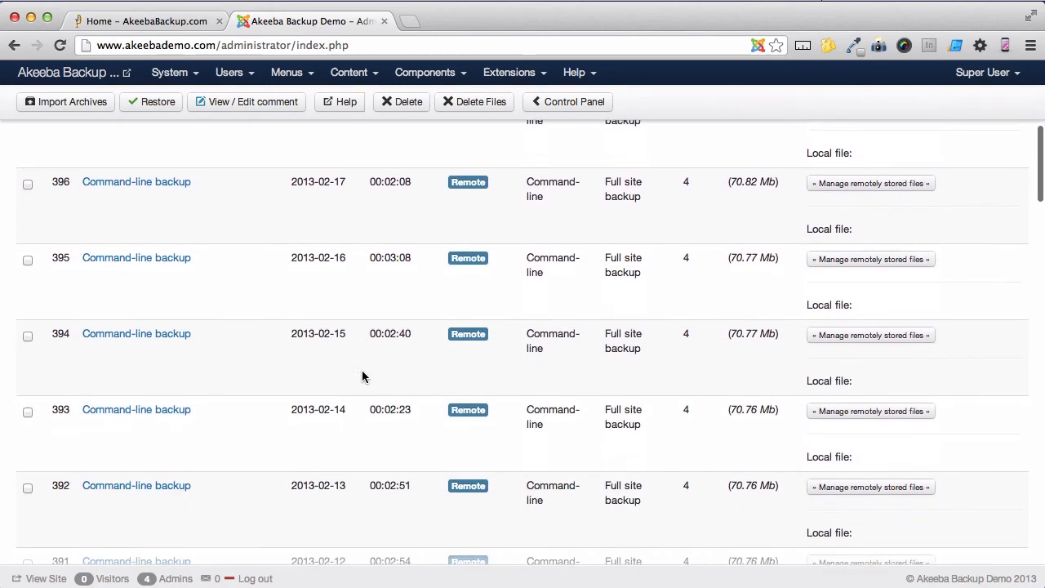
{"action": "scroll", "scroll_direction": "down", "scroll_amount": 3}
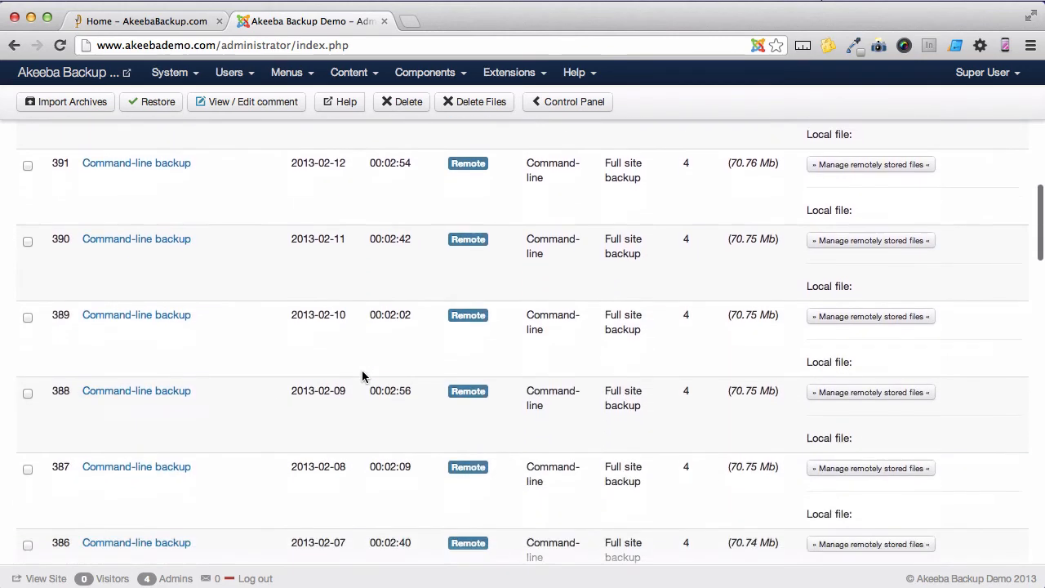
{"action": "scroll", "scroll_direction": "down", "scroll_amount": 3}
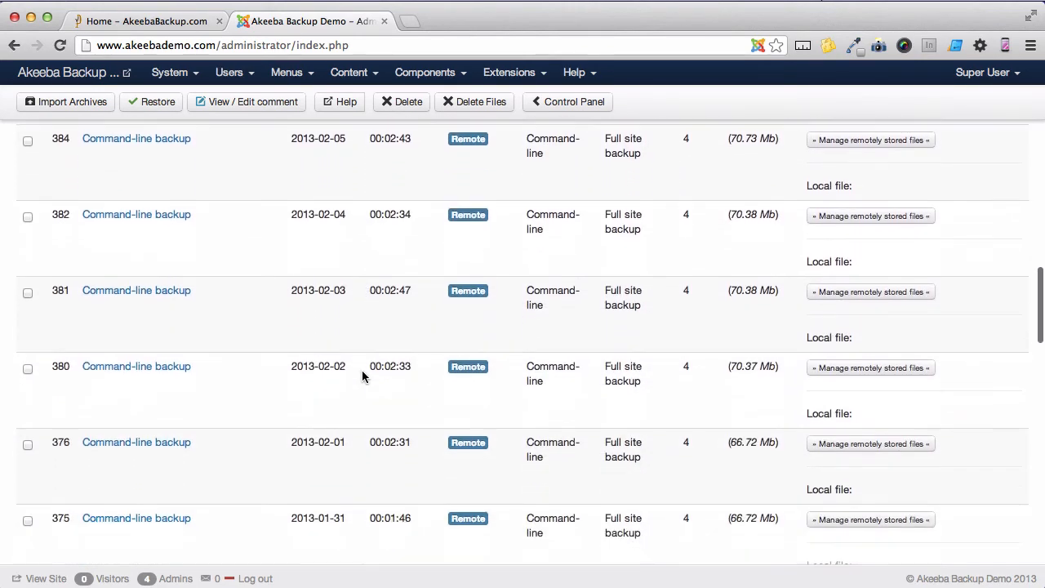
{"action": "scroll", "scroll_direction": "down", "scroll_amount": 3}
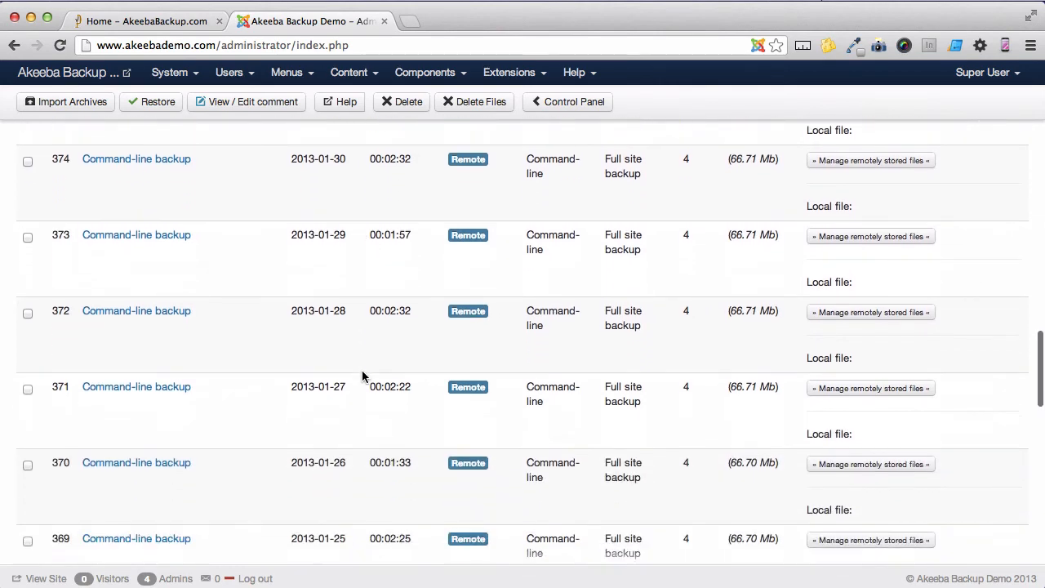
{"action": "scroll", "scroll_direction": "down", "scroll_amount": 3}
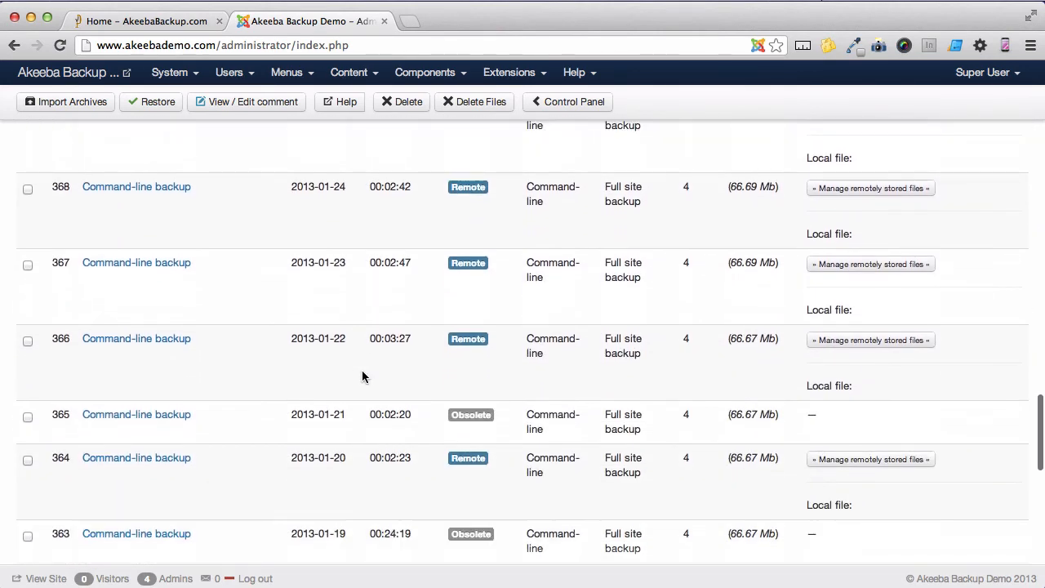
{"action": "mouse_move", "coordinate": [354, 414]}
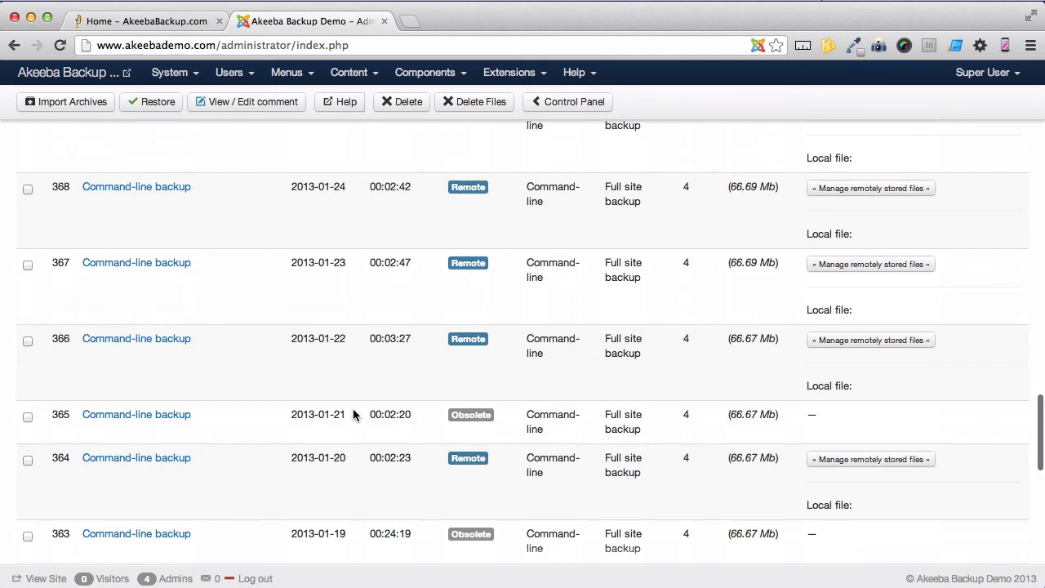
{"action": "mouse_move", "coordinate": [457, 415]}
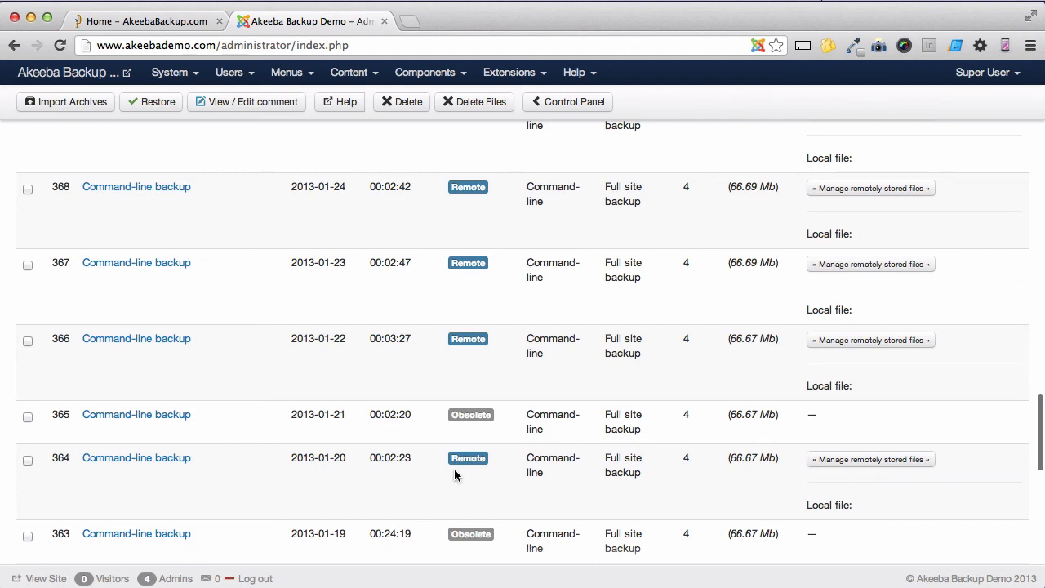
- Go to page 2 of the backup list, where the December 2012 backups are all Obsolete
{"action": "scroll", "scroll_direction": "down", "scroll_amount": 3}
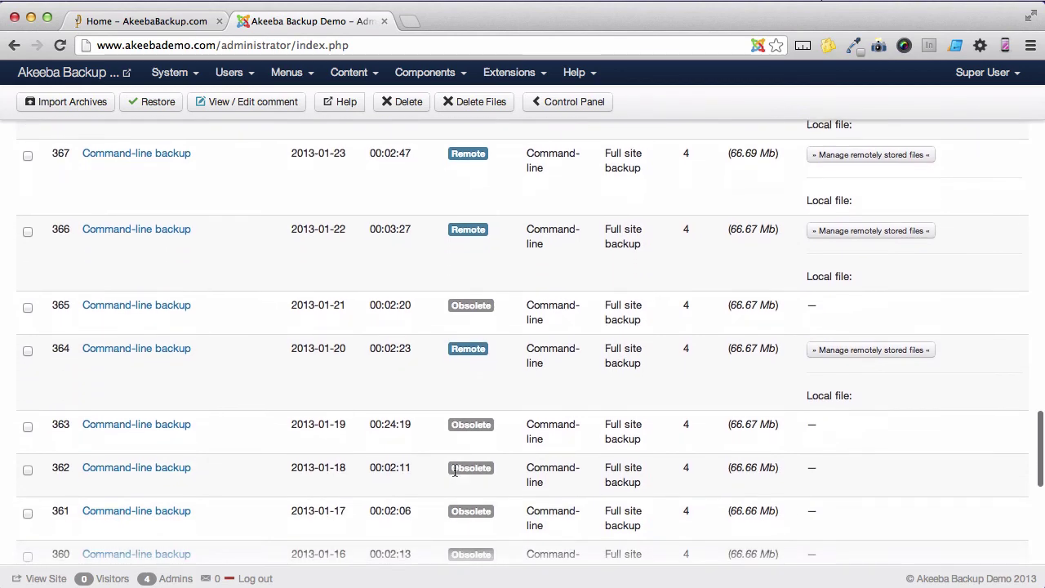
{"action": "scroll", "scroll_direction": "down", "scroll_amount": 3}
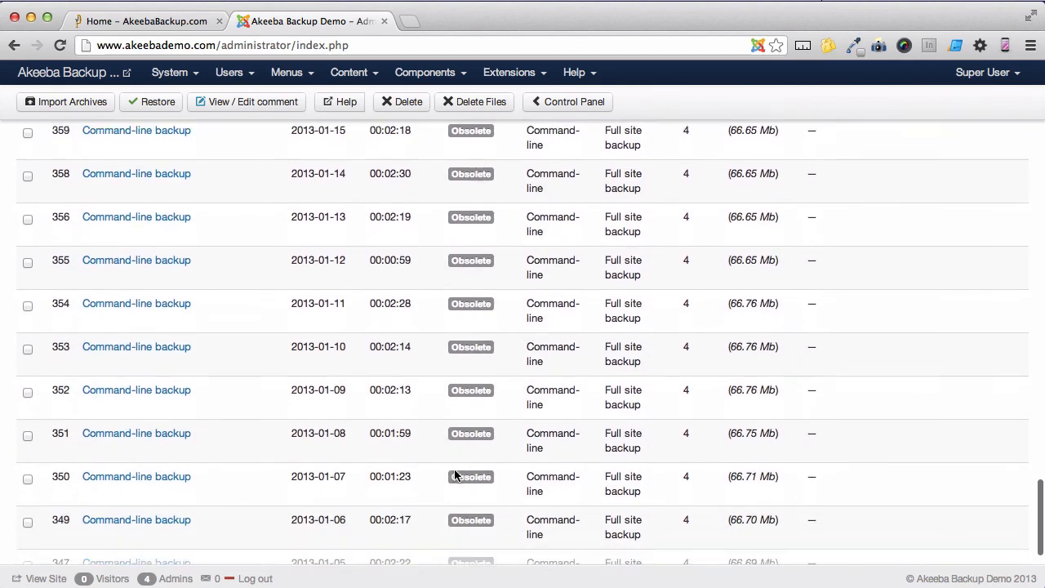
{"action": "left_click", "coordinate": [144, 478]}
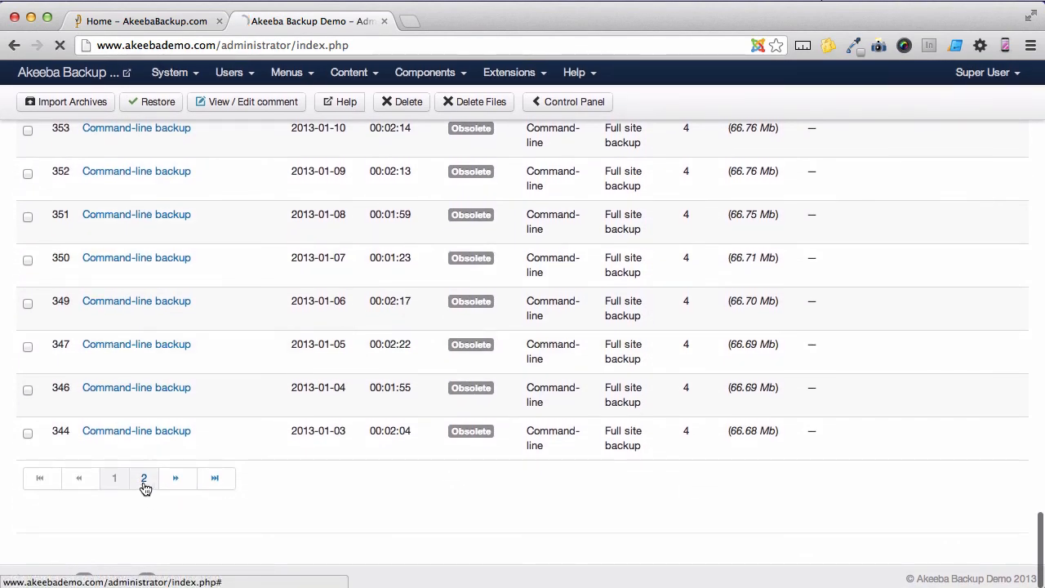
{"action": "left_click", "coordinate": [144, 478]}
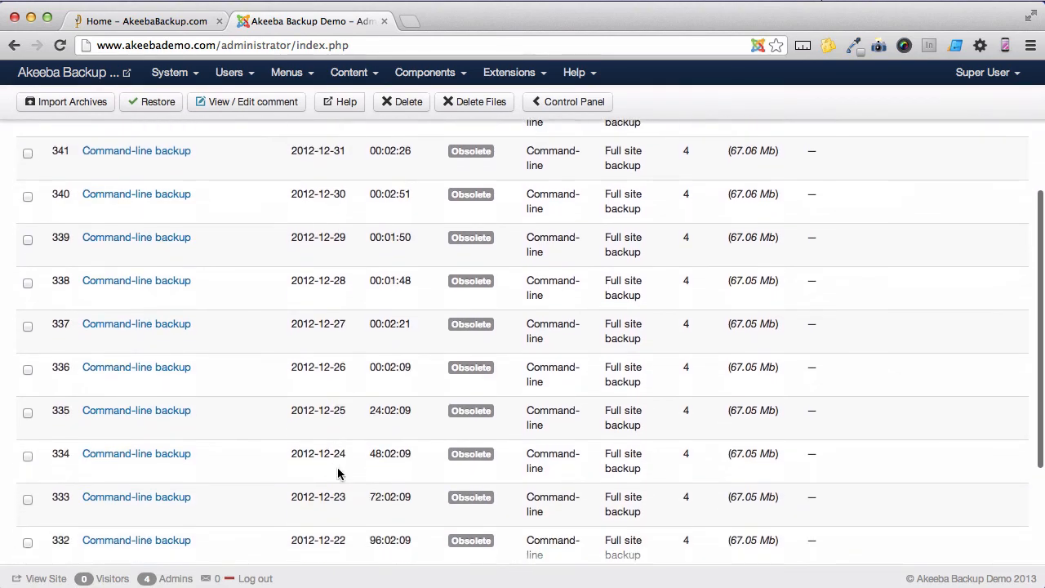